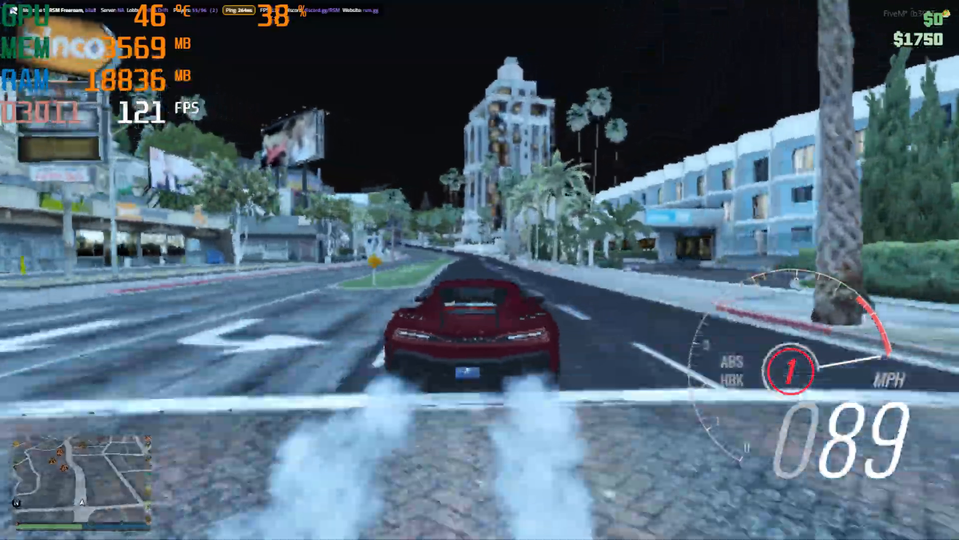
Step: Drive the car around in-game to show the current frame rate
key(w)
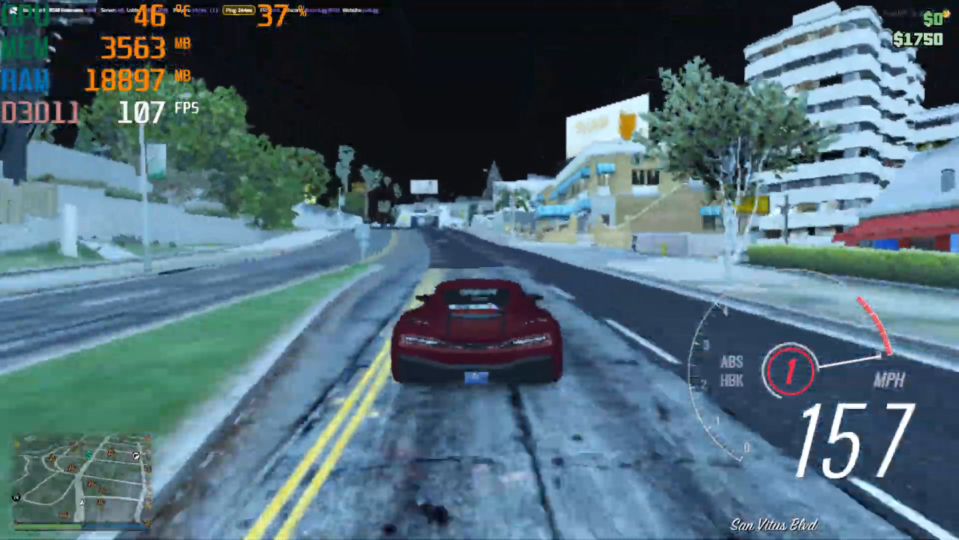
key(w)
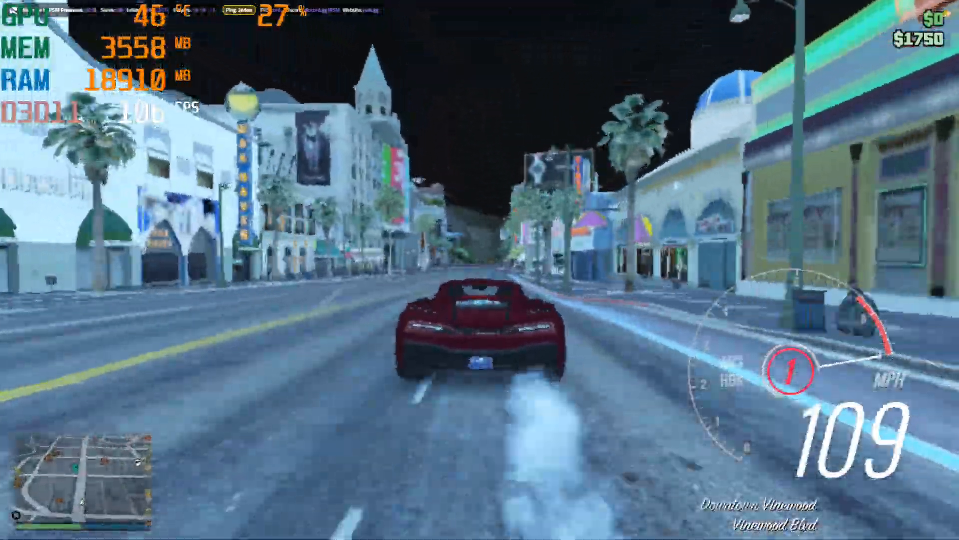
key(w)
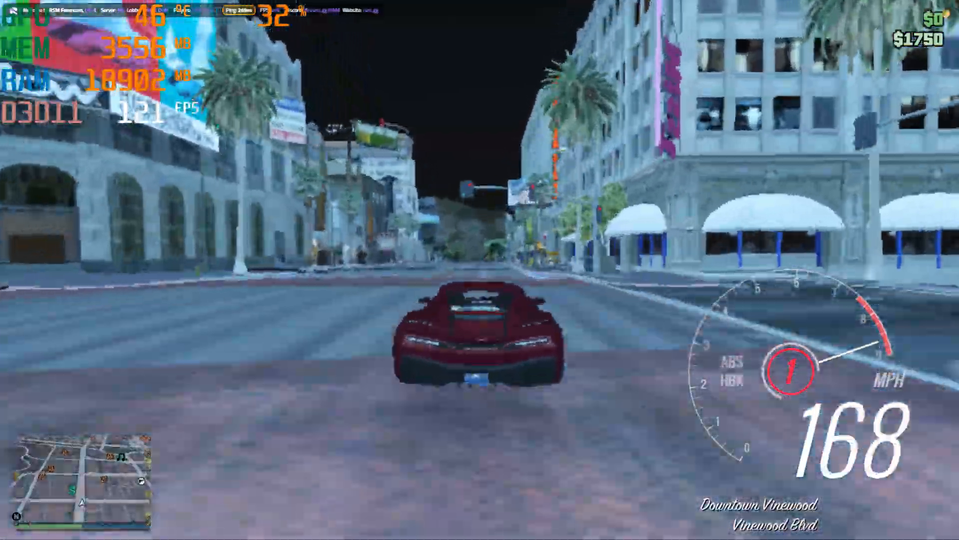
key(w)
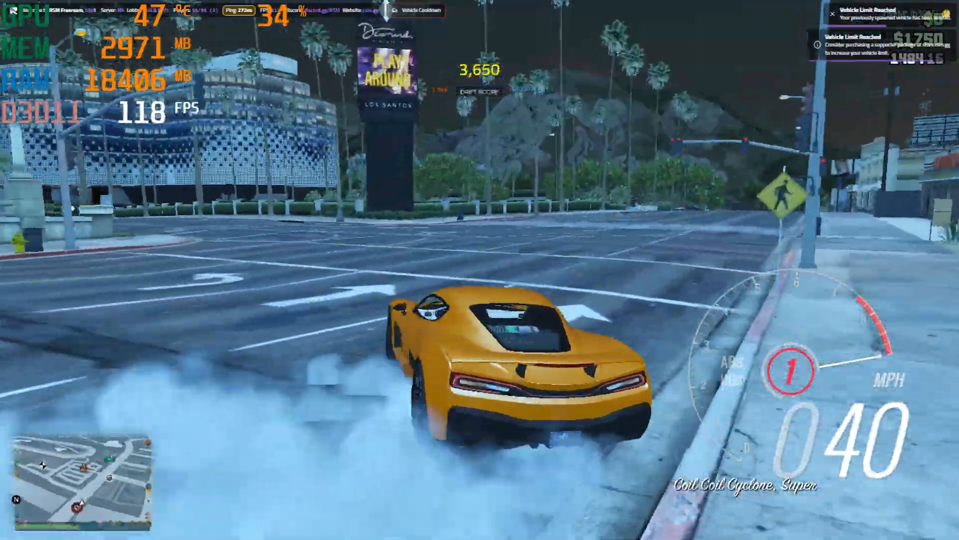
key(w)
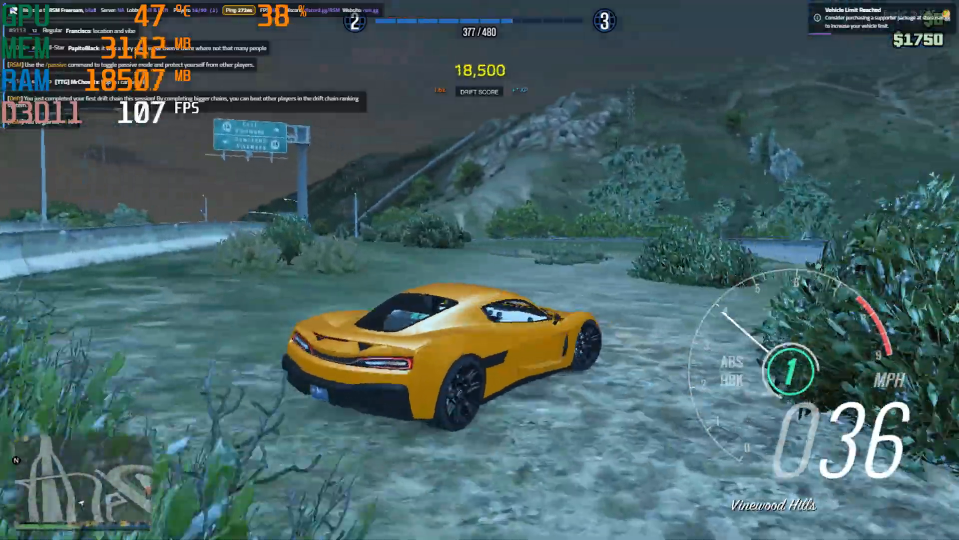
key(w)
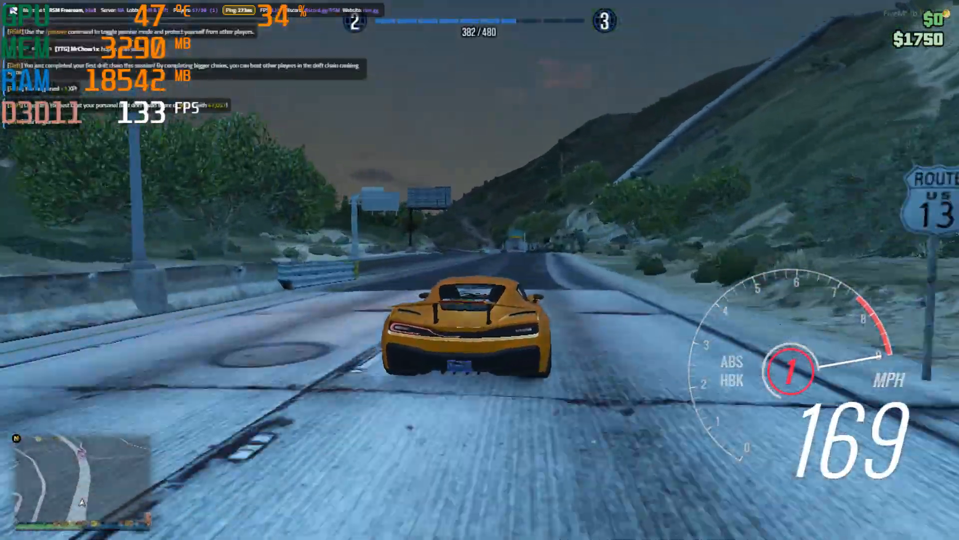
key(w)
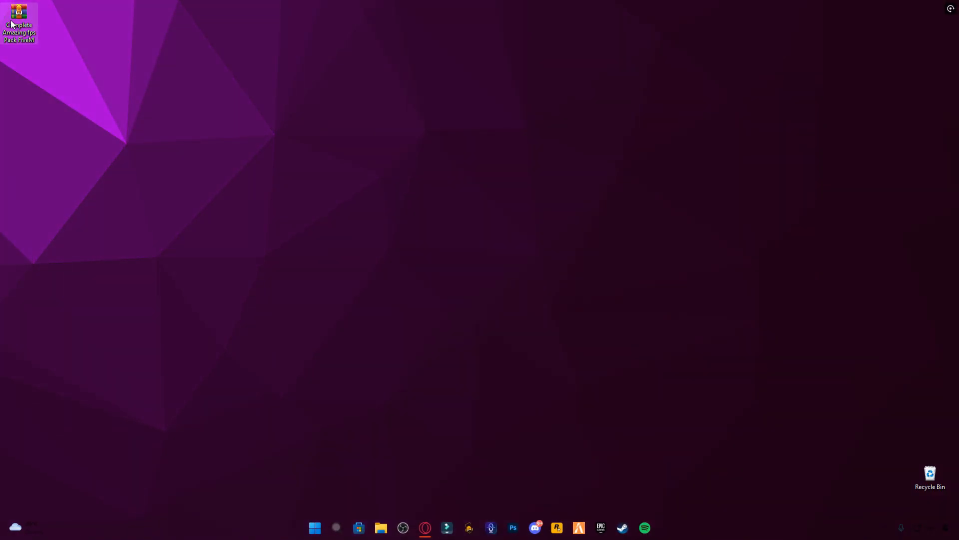
Step: Extract the Complete Amazing fps Pack FiveM archive onto the desktop via Extract Here
right_click(19, 19)
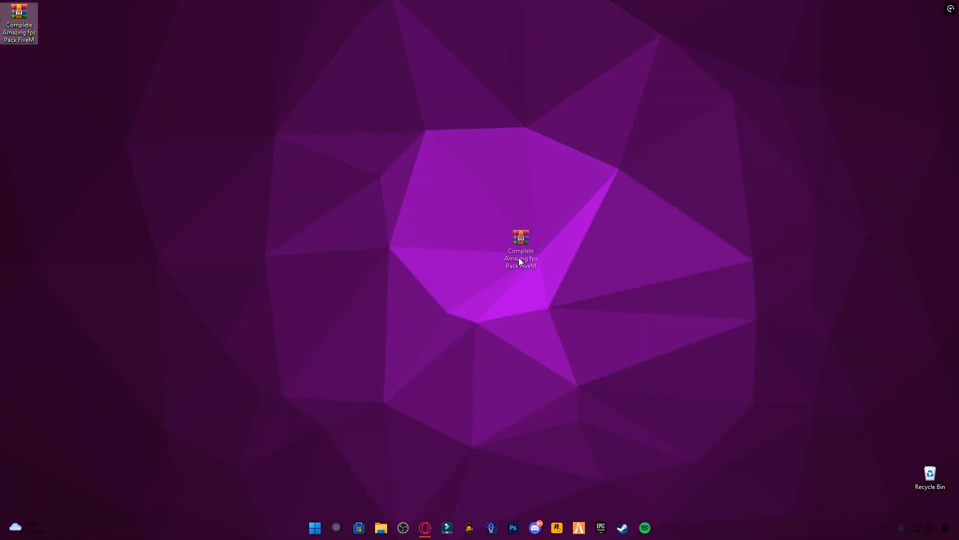
right_click(18, 18)
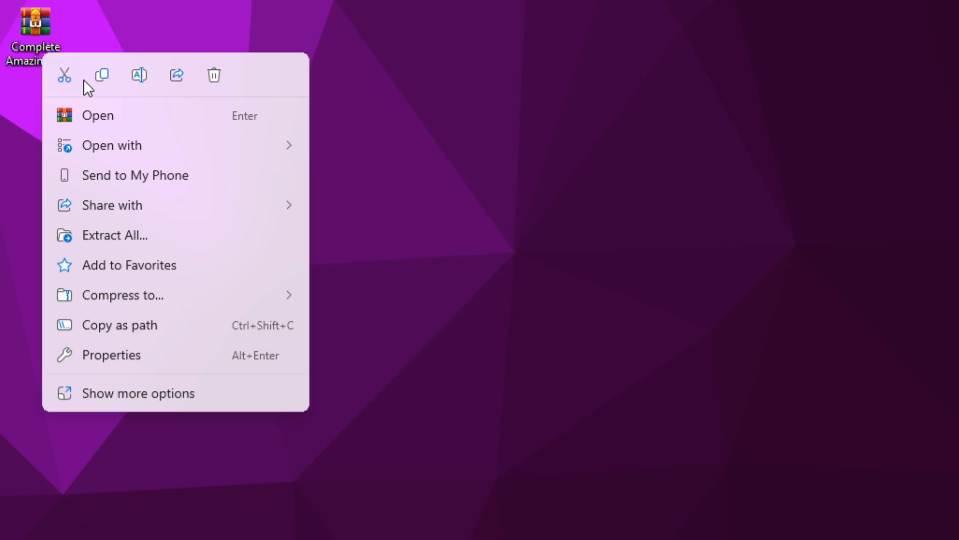
click(138, 393)
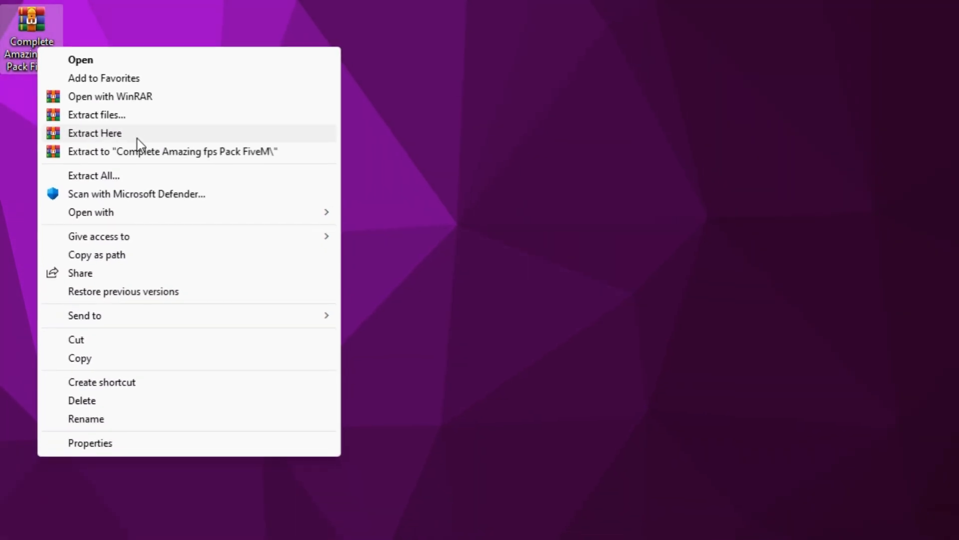
click(95, 133)
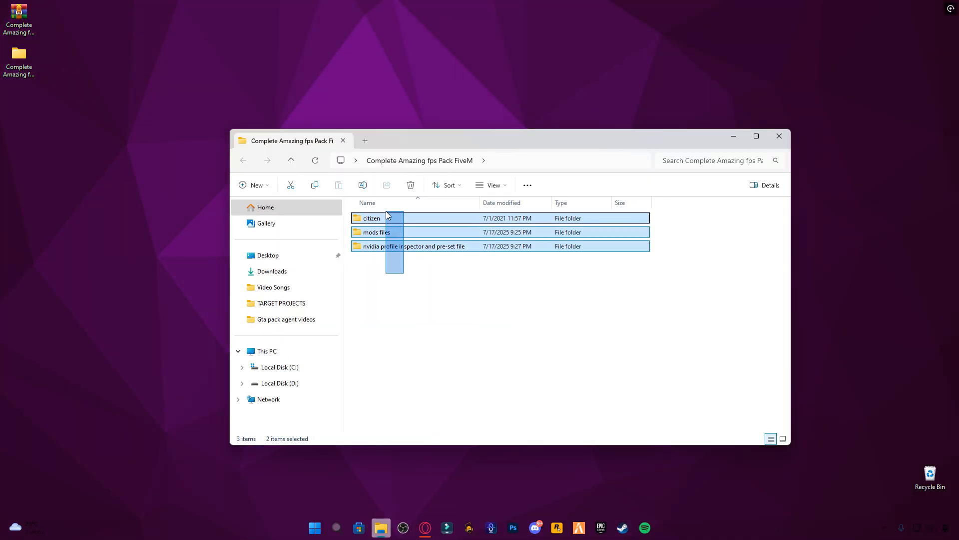
Step: Open the AppData folder through the Run prompt with 'appdata'
click(756, 136)
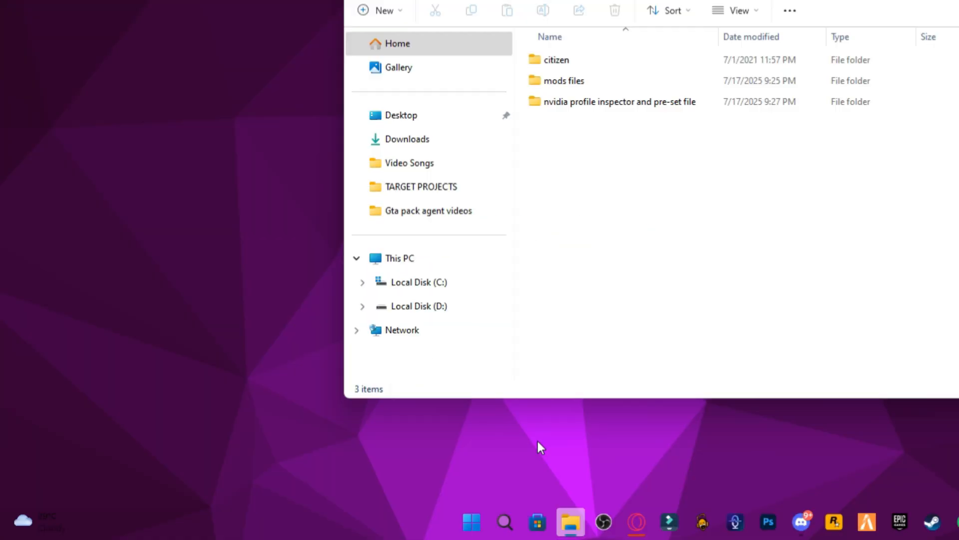
right_click(471, 521)
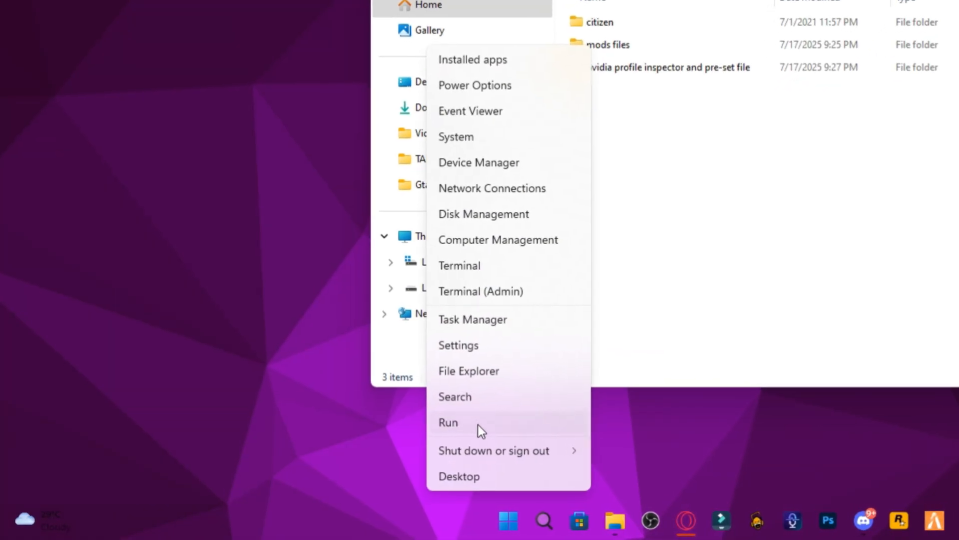
click(448, 423)
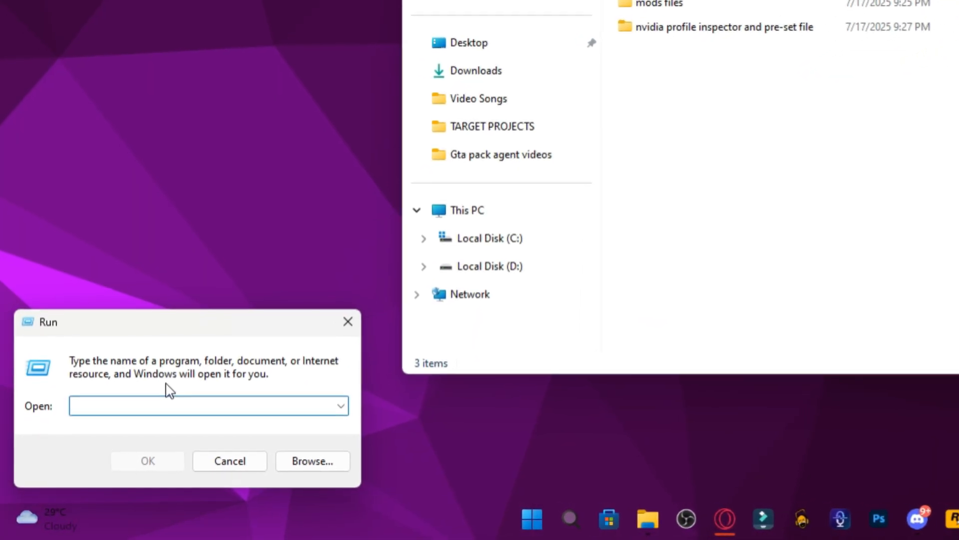
text(appdata)
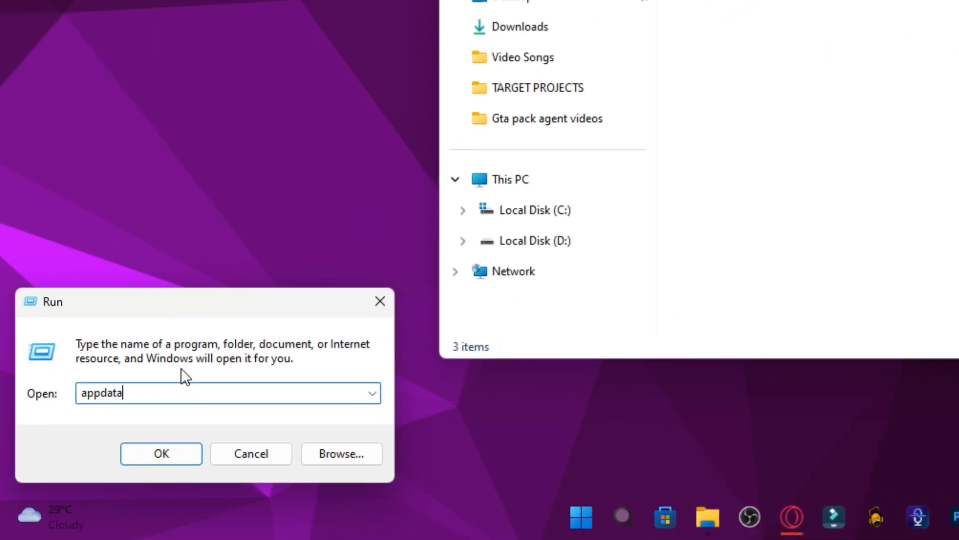
click(160, 453)
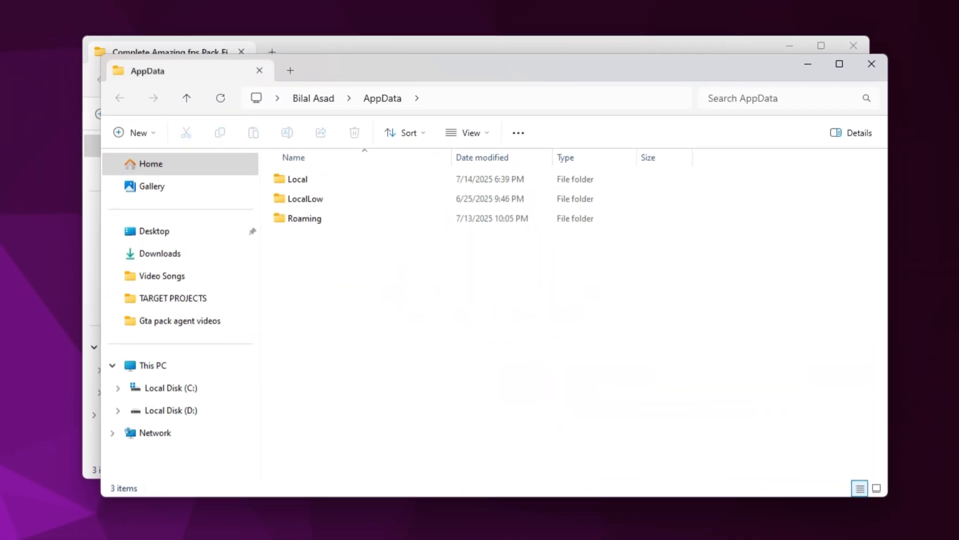
Step: Navigate Local > FiveM > FiveM Application Data and open its empty mods folder
double_click(297, 179)
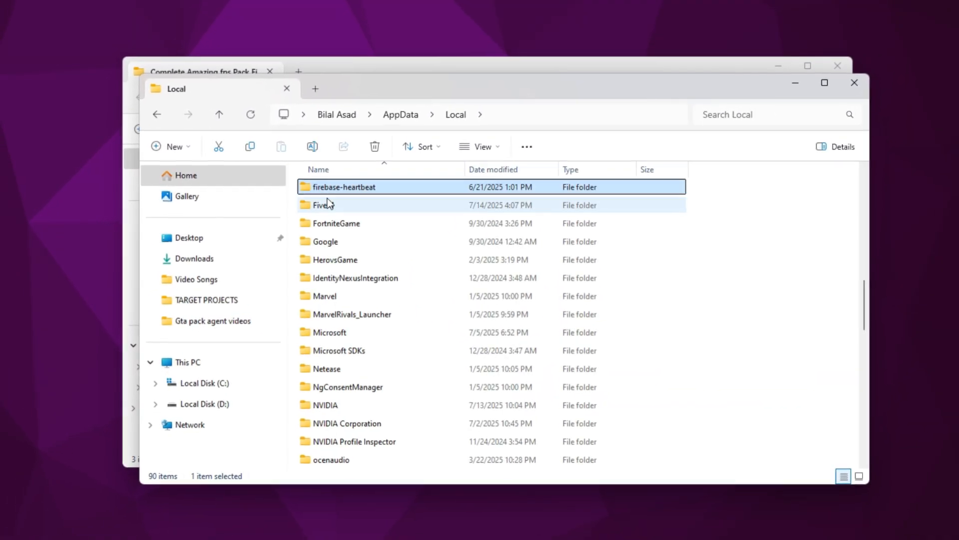
double_click(323, 205)
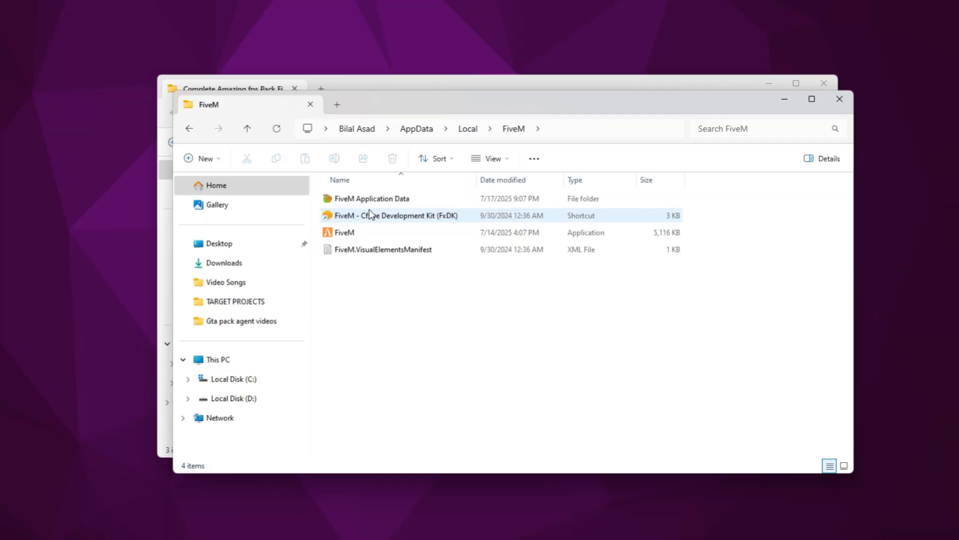
double_click(371, 198)
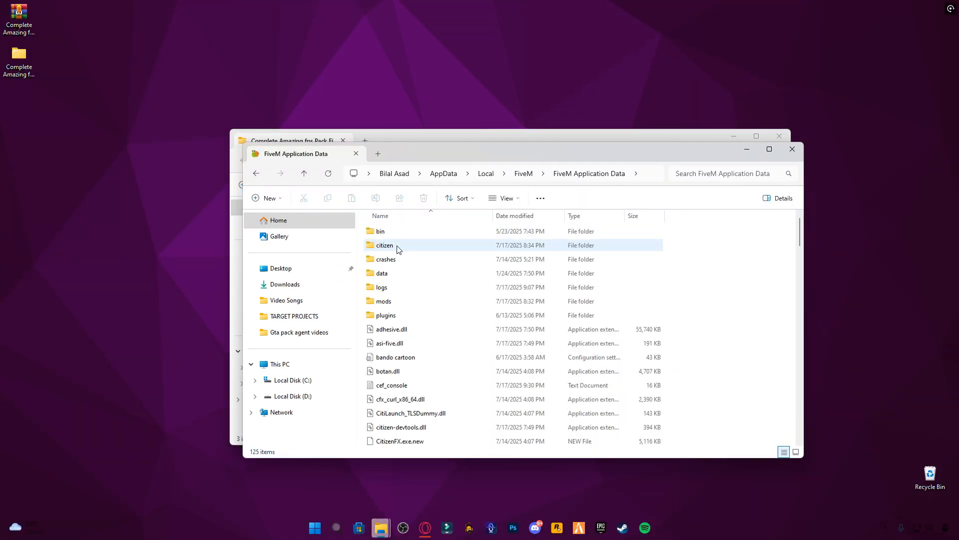
click(384, 245)
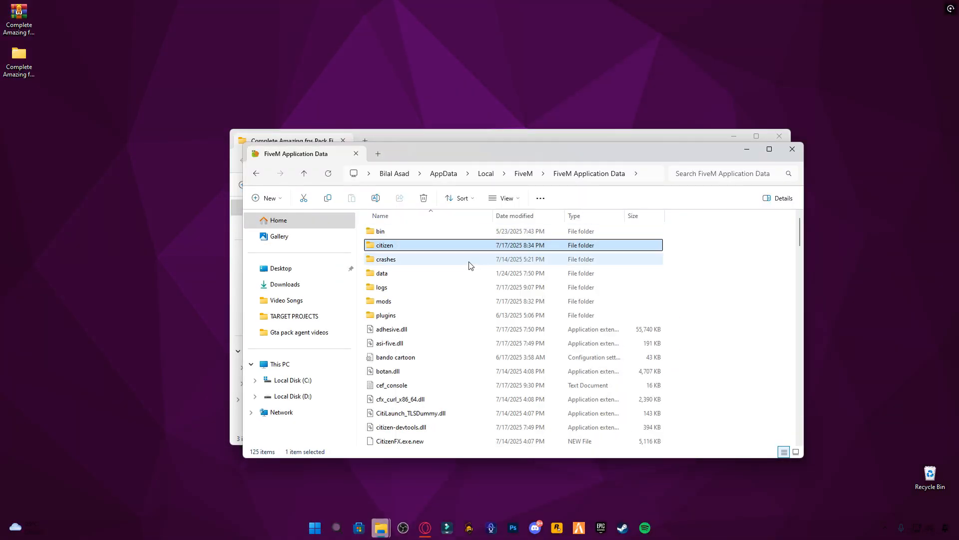
double_click(383, 300)
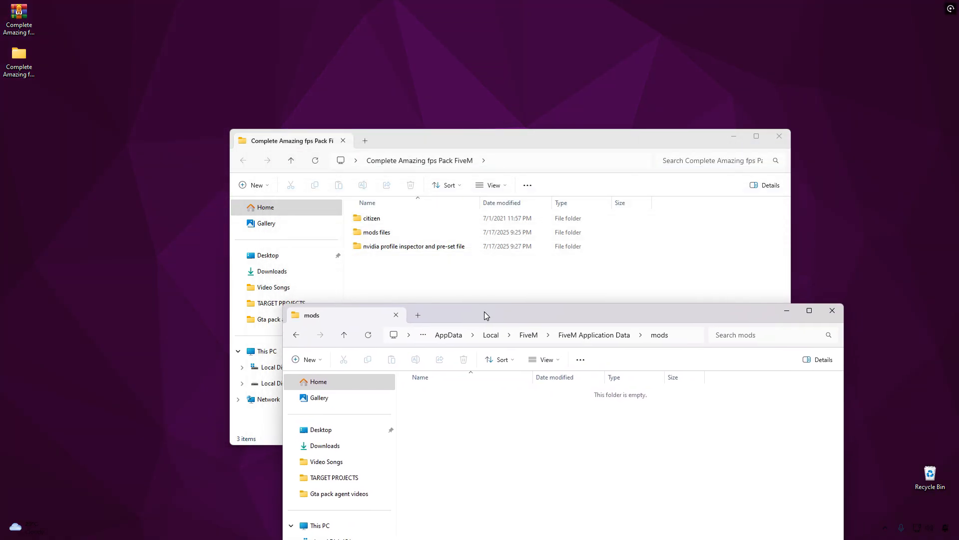
Step: Move the pack's mod files into FiveM's mods folder and its citizen folder into FiveM Application Data
click(377, 232)
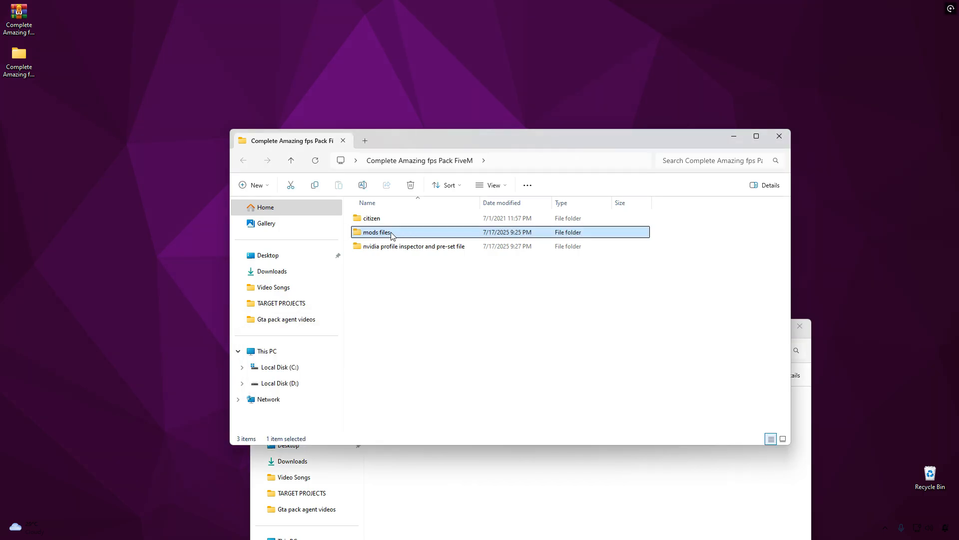
double_click(376, 231)
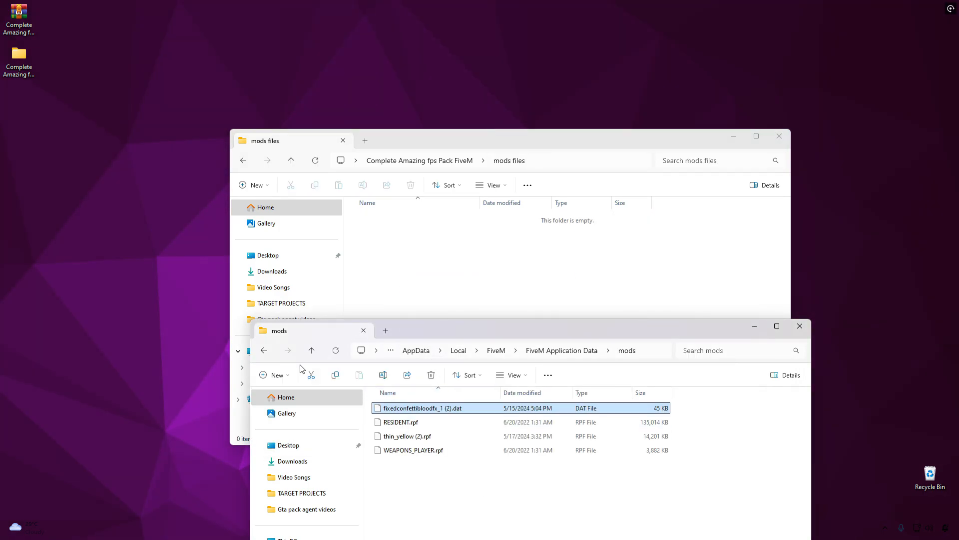
click(310, 349)
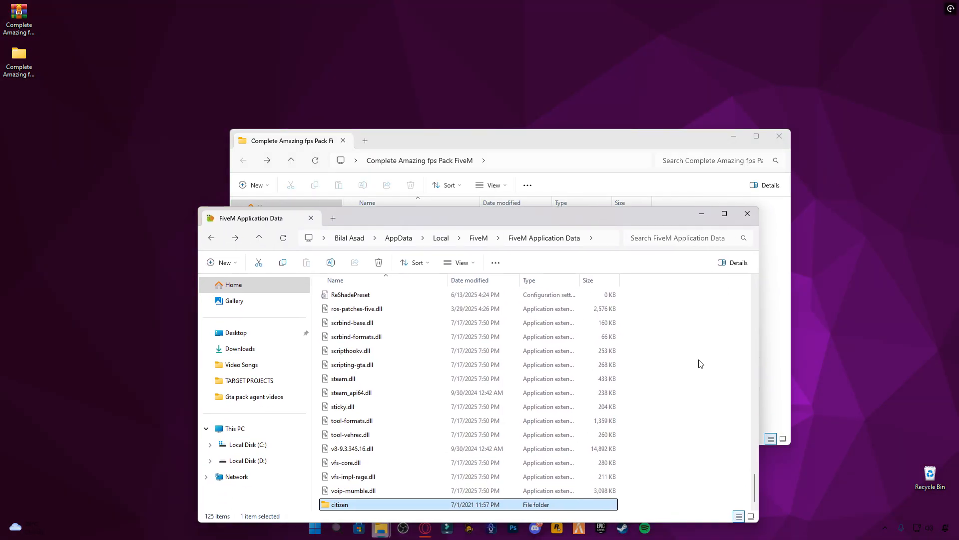
right_click(701, 363)
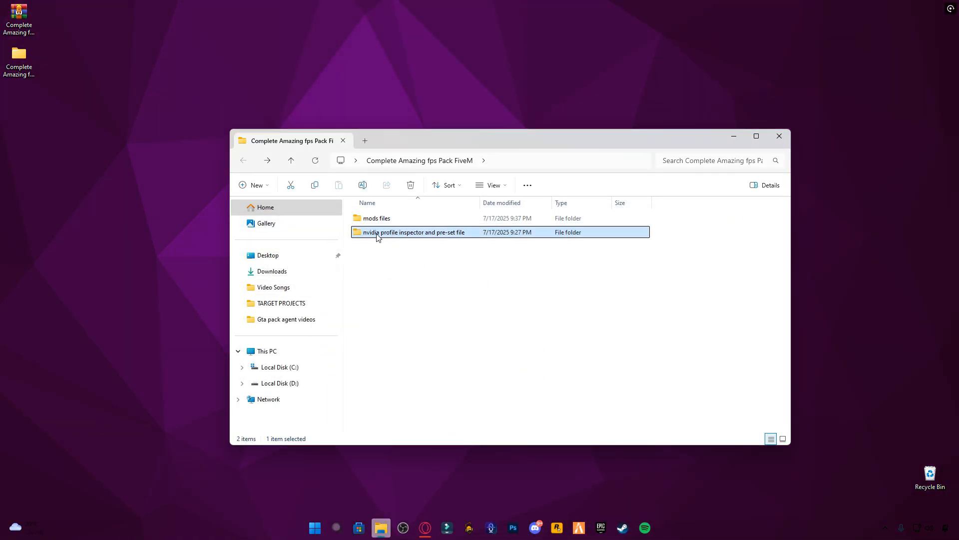
Step: Launch nvidiaProfileInspector from the pack's NVIDIA preset folder and grant administrator permission
double_click(414, 232)
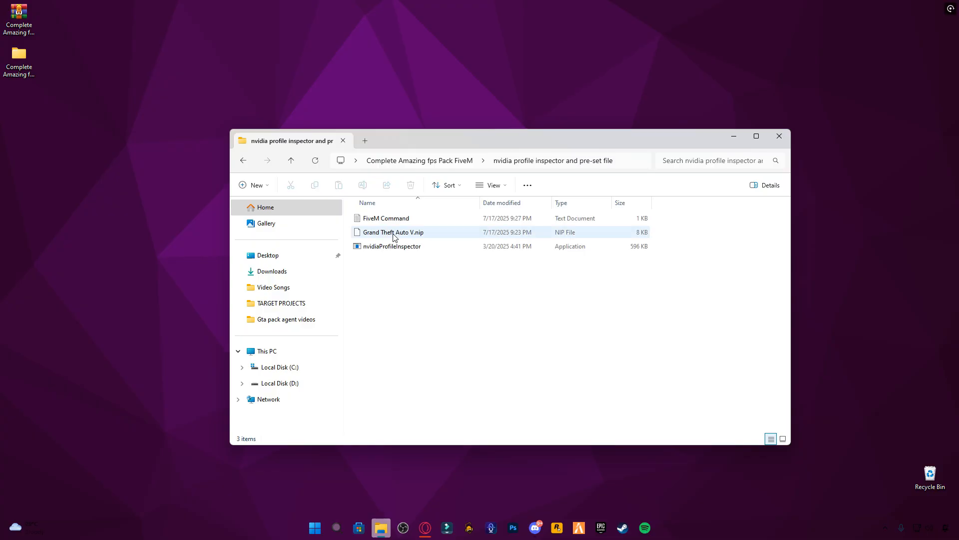
click(391, 246)
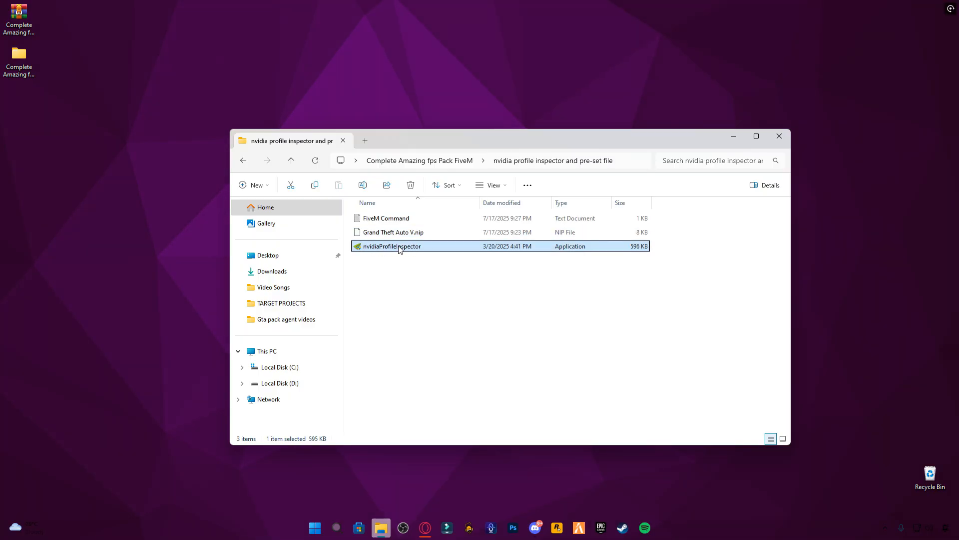
double_click(391, 246)
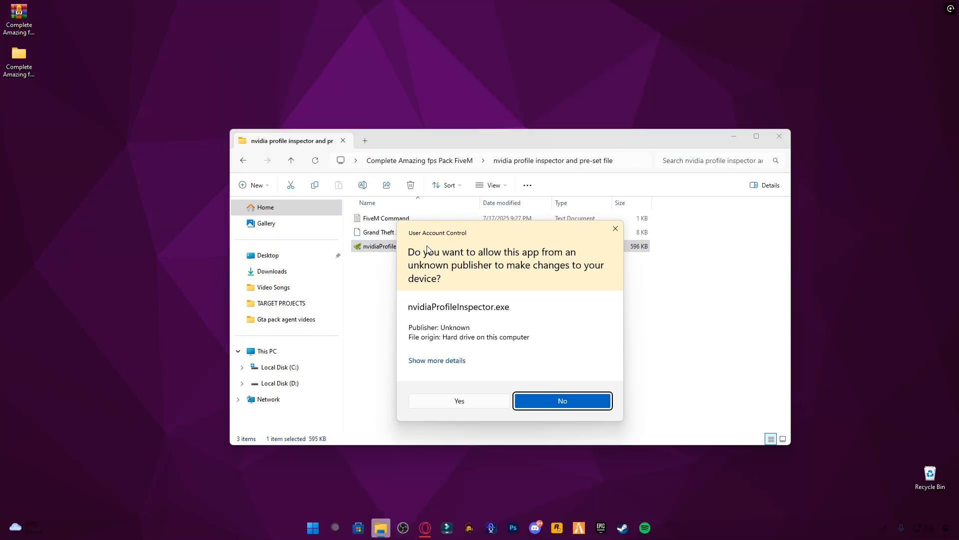
click(459, 401)
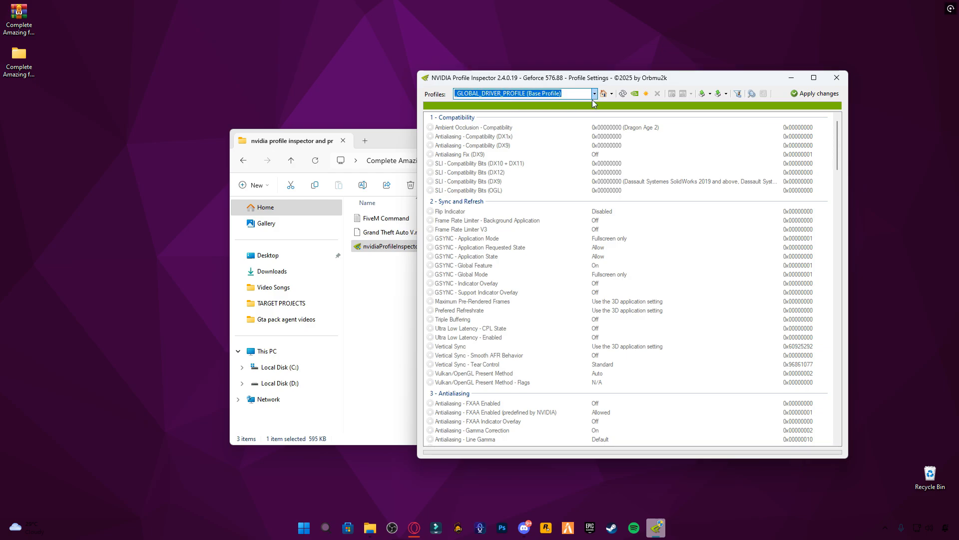
Step: Search 'grand th' in Profiles and load the Grand Theft Auto V driver profile
text(grand)
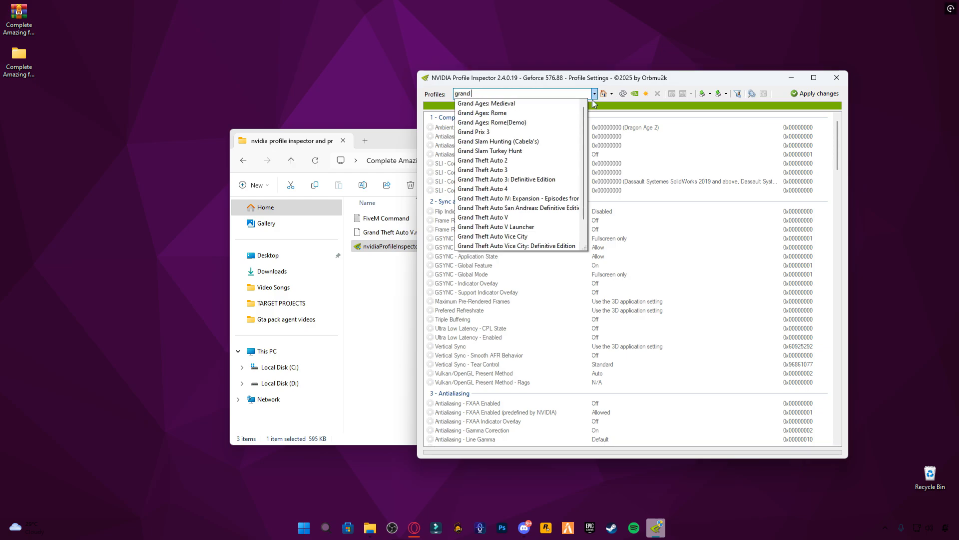
text(th)
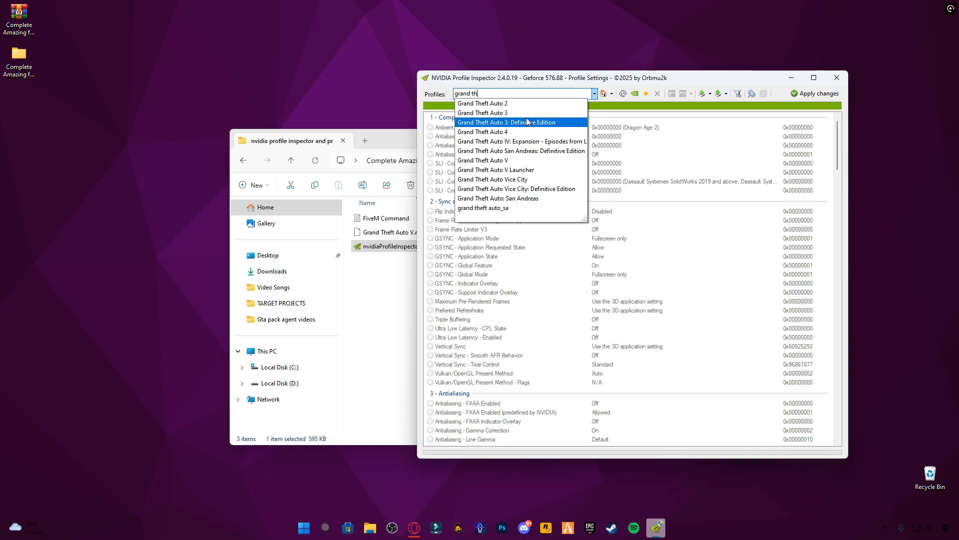
click(483, 160)
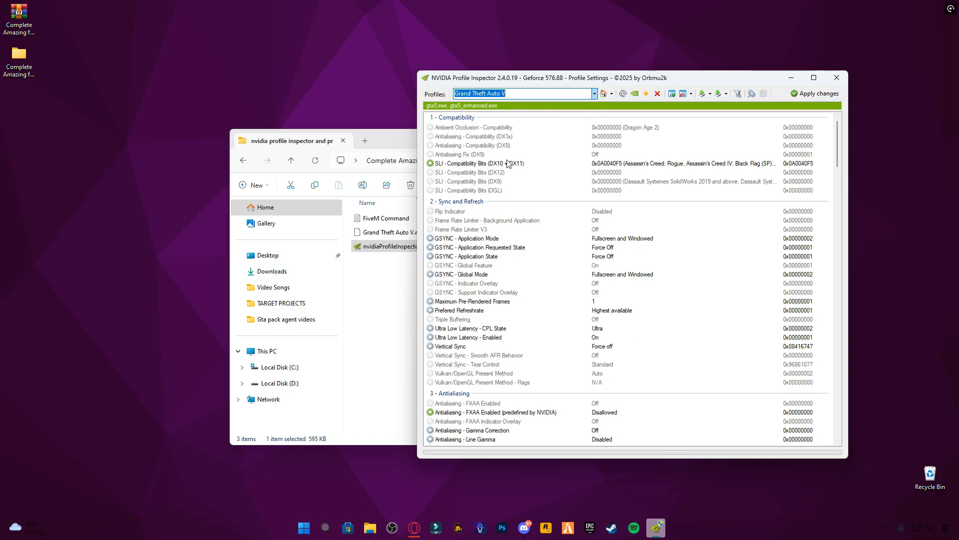
mouse_move(701, 98)
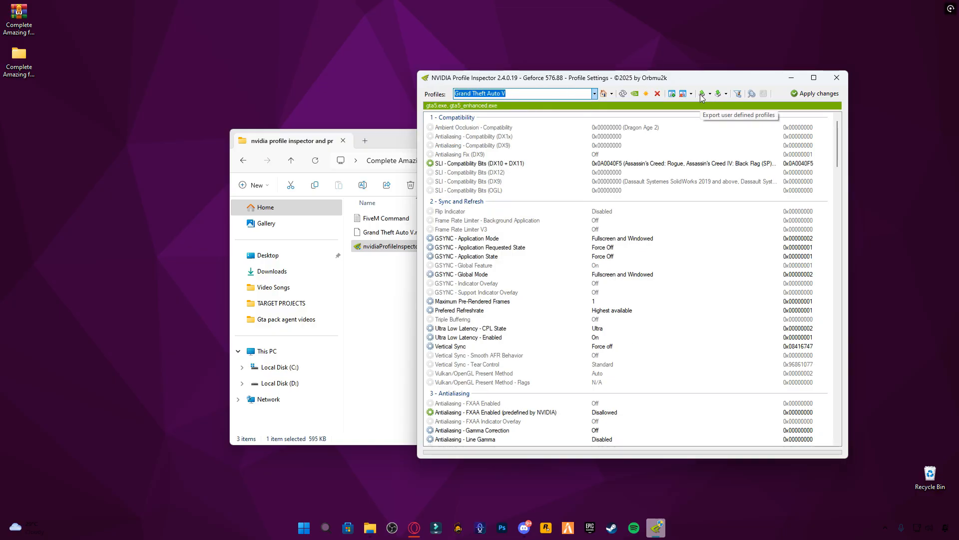
mouse_move(717, 98)
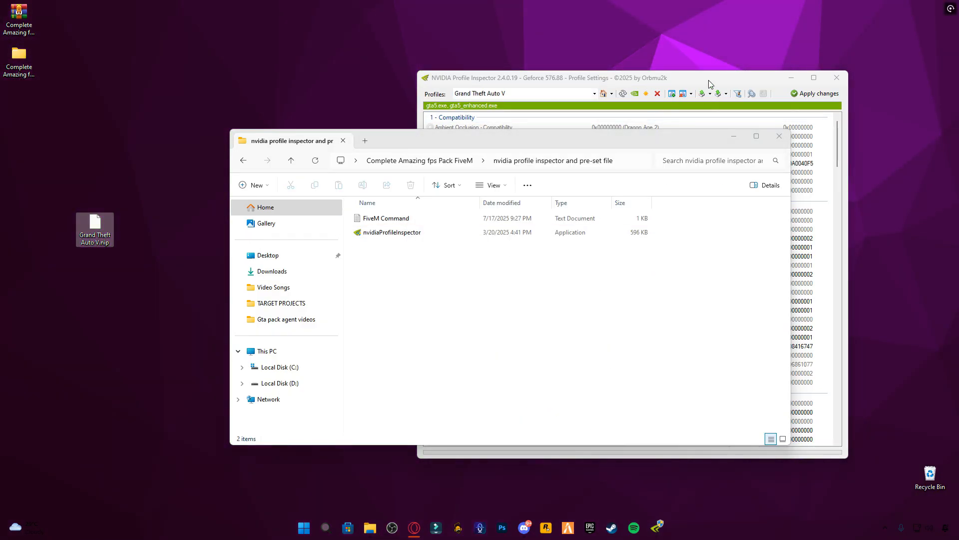
Step: Import the Grand Theft Auto V.nip preset from the desktop and dismiss the success message
click(717, 94)
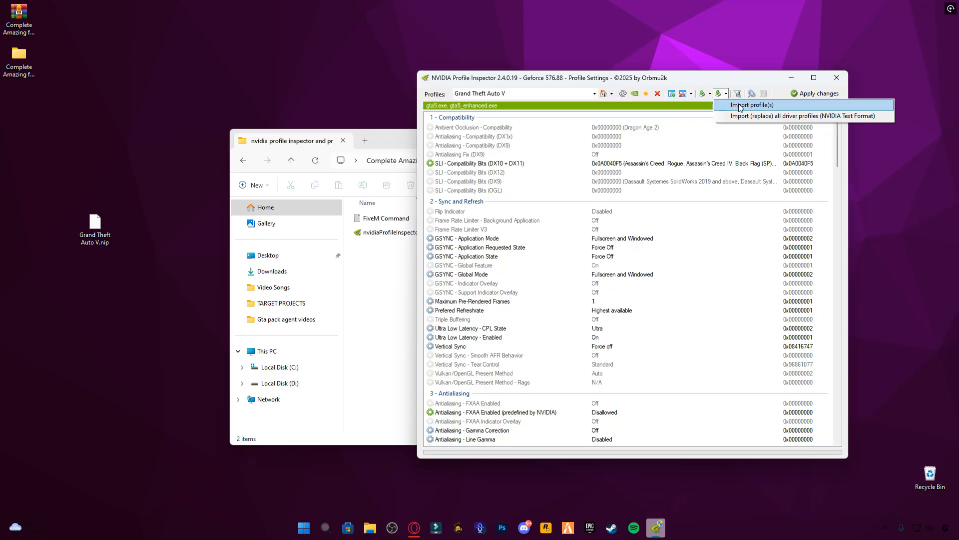
click(752, 105)
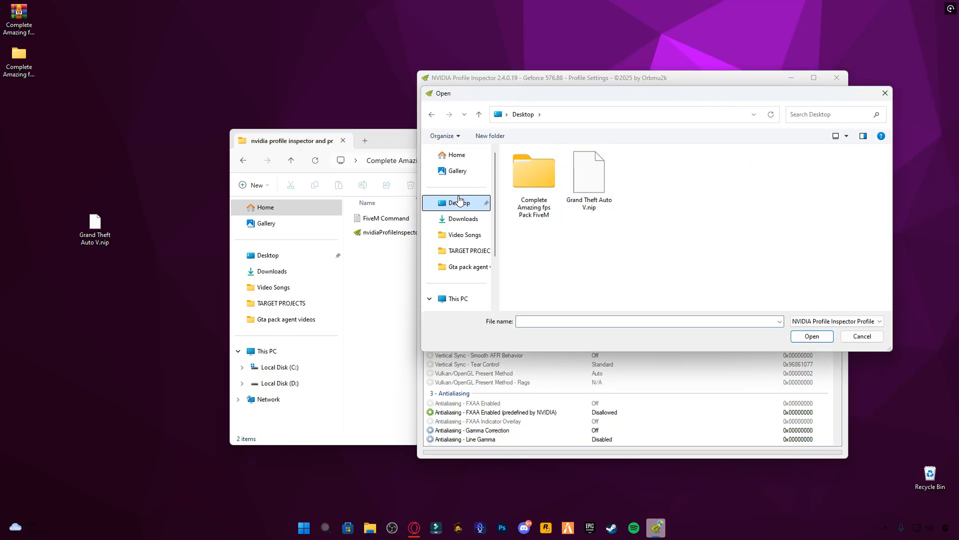
click(587, 172)
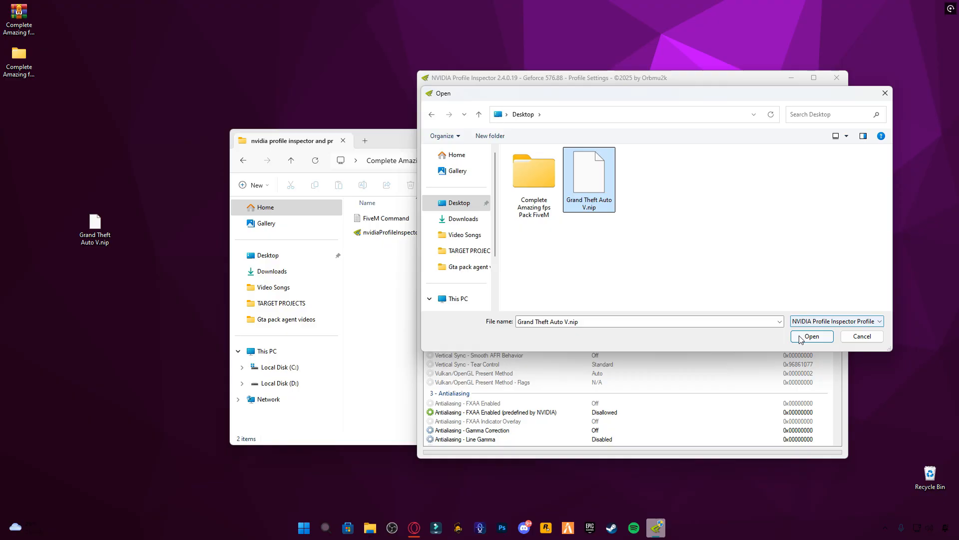
click(811, 336)
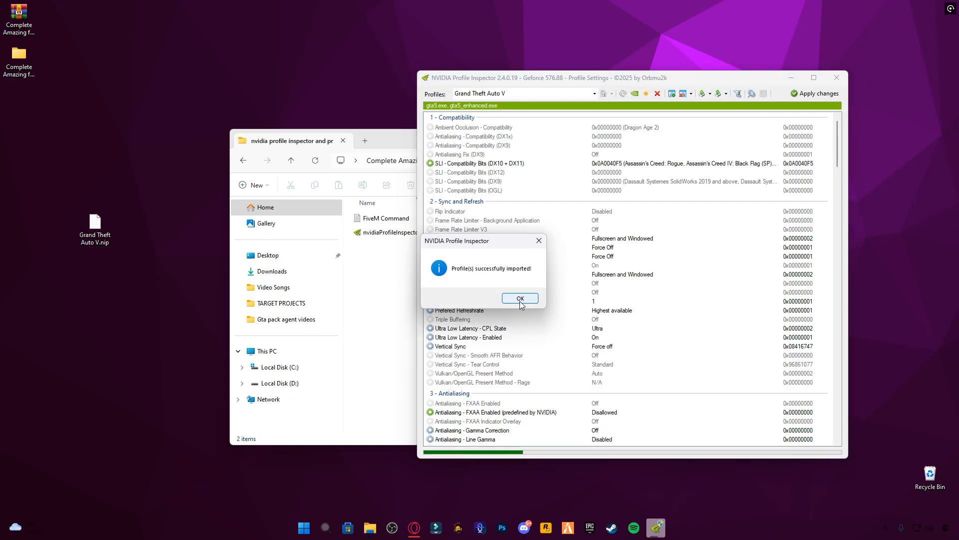
click(519, 297)
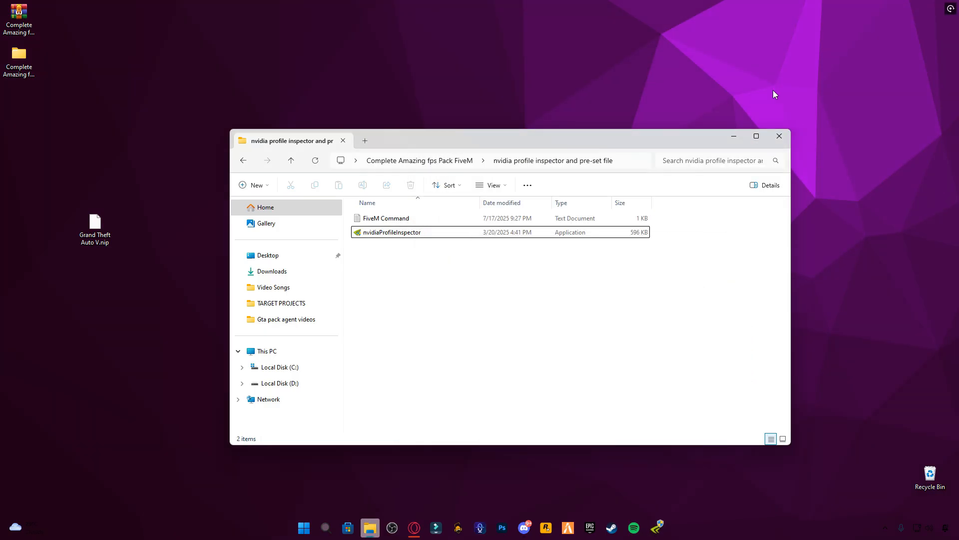
Step: Open FiveM Command.txt in Notepad and copy its whole FPS boost command line
click(386, 218)
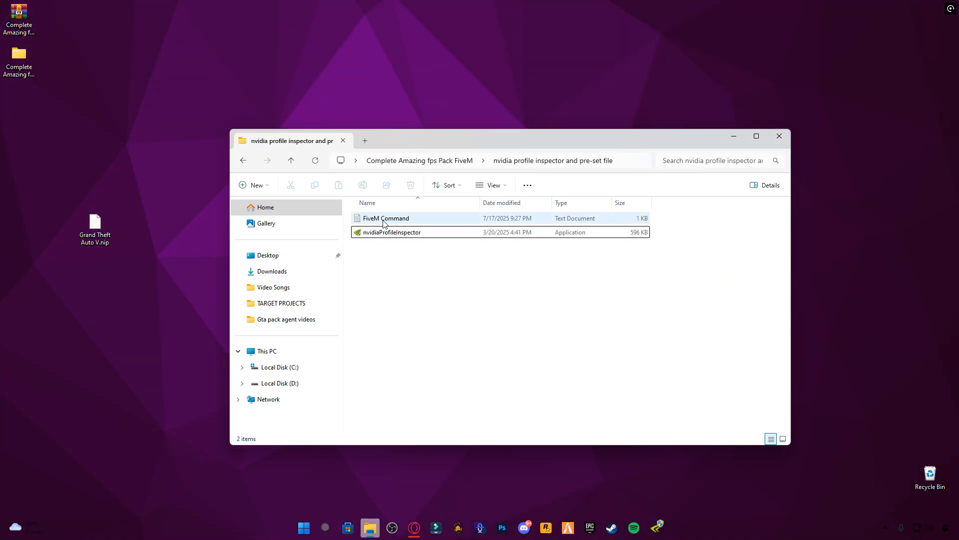
double_click(387, 218)
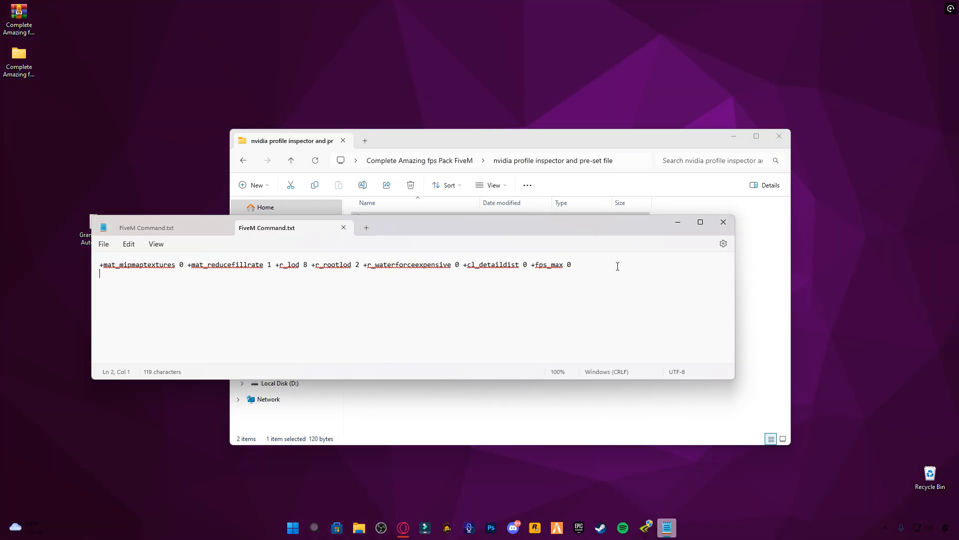
key(ctrl+a)
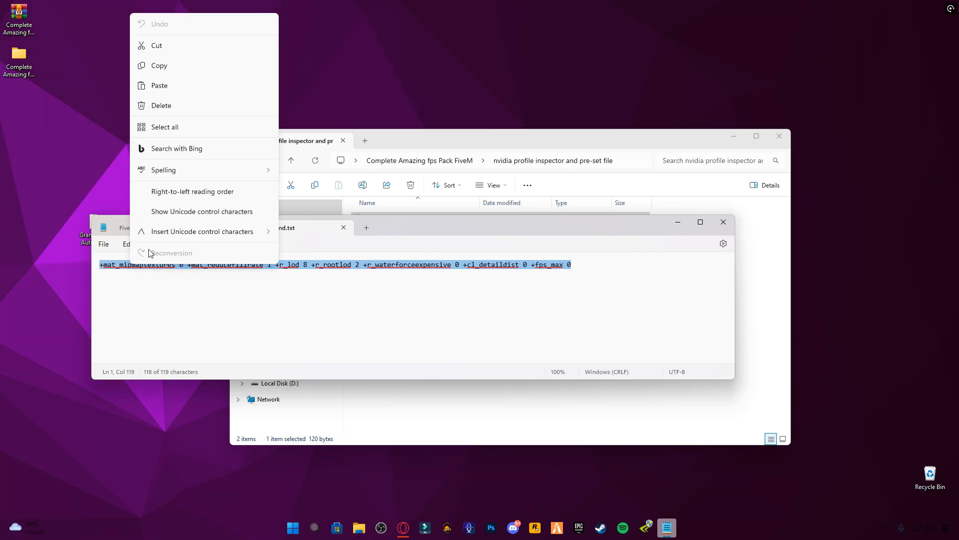
click(160, 70)
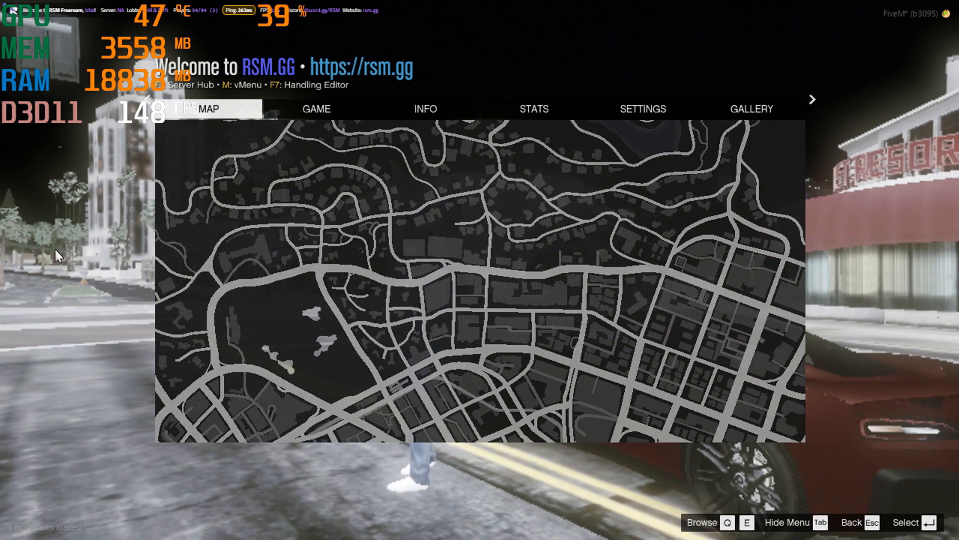
Step: Review the Graphics settings under Display: 640x360 render resolution, FXAA, MSAA, VSync and shadows off, textures Normal
click(534, 109)
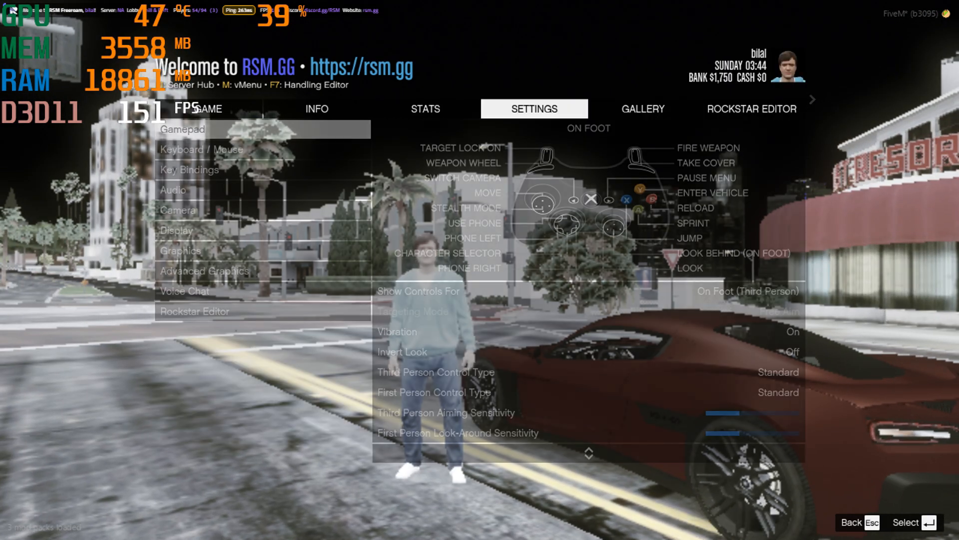
click(178, 230)
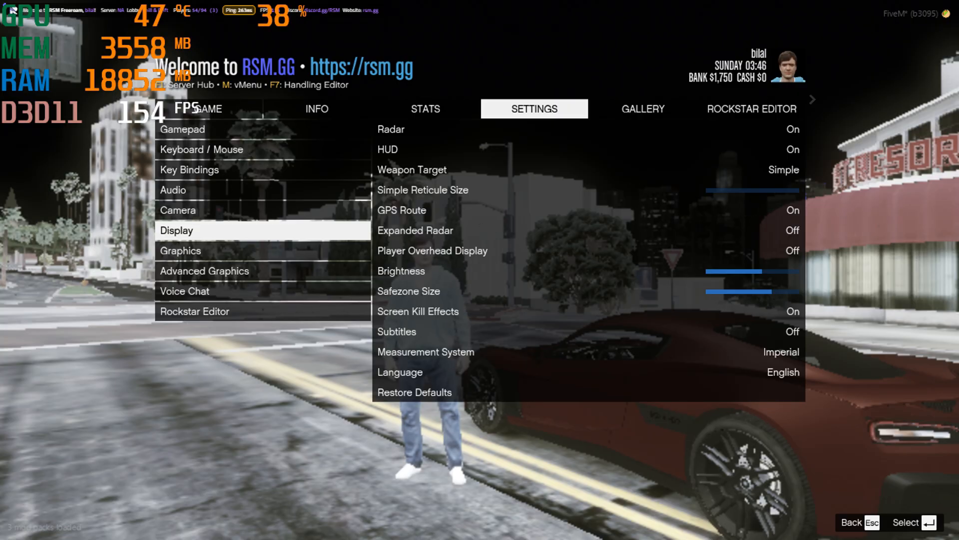
click(180, 251)
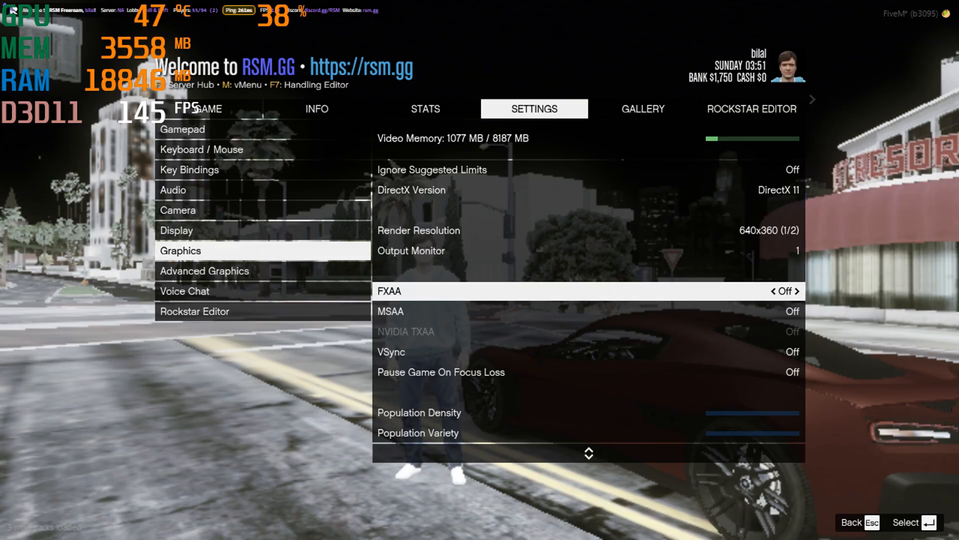
scroll(down, 3)
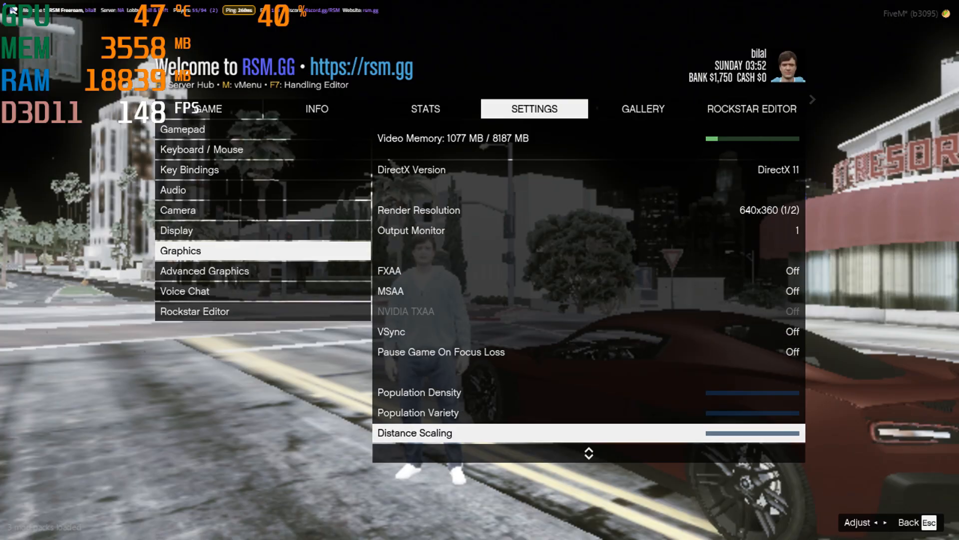
scroll(down, 3)
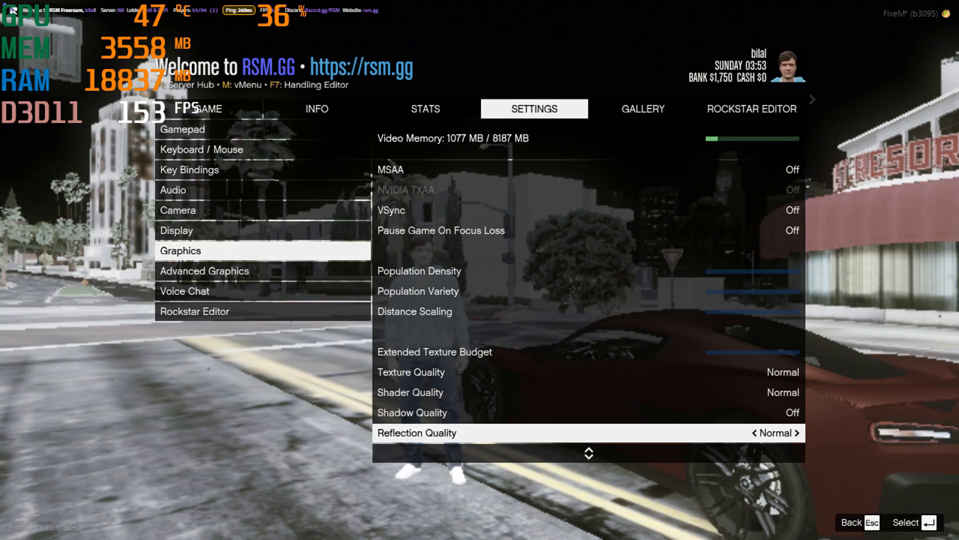
scroll(down, 3)
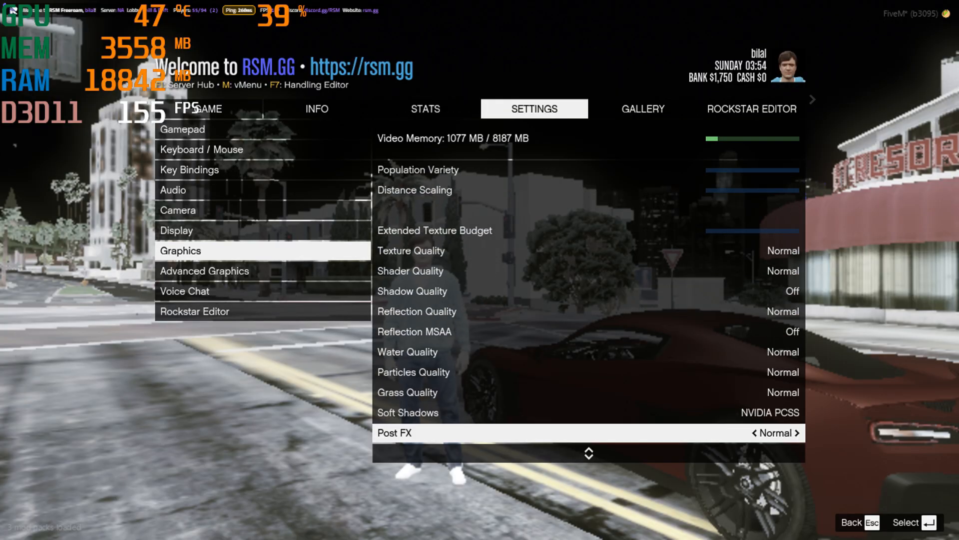
scroll(up, 3)
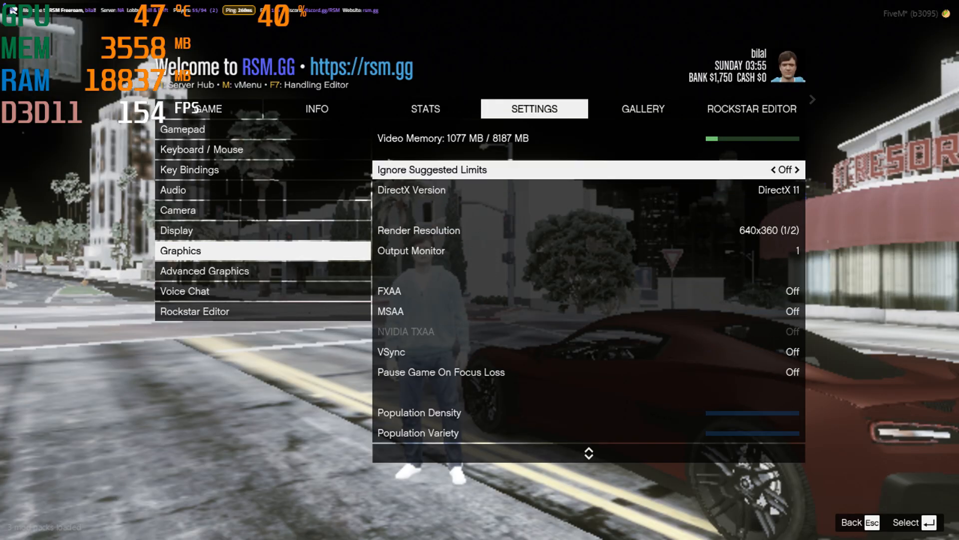
scroll(down, 3)
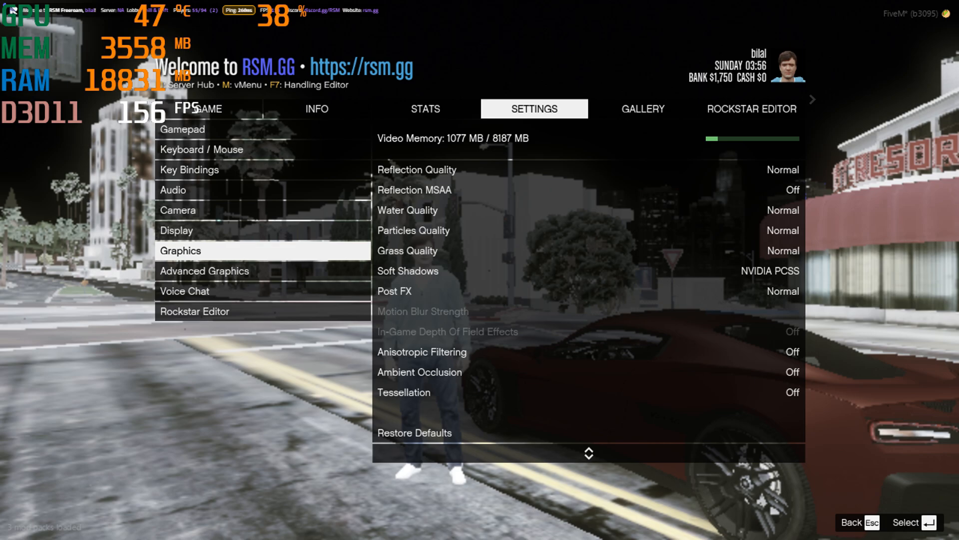
Step: In Advanced Graphics set refresh rate to 165Hz and aspect ratio to 16:9, then apply changes
click(204, 271)
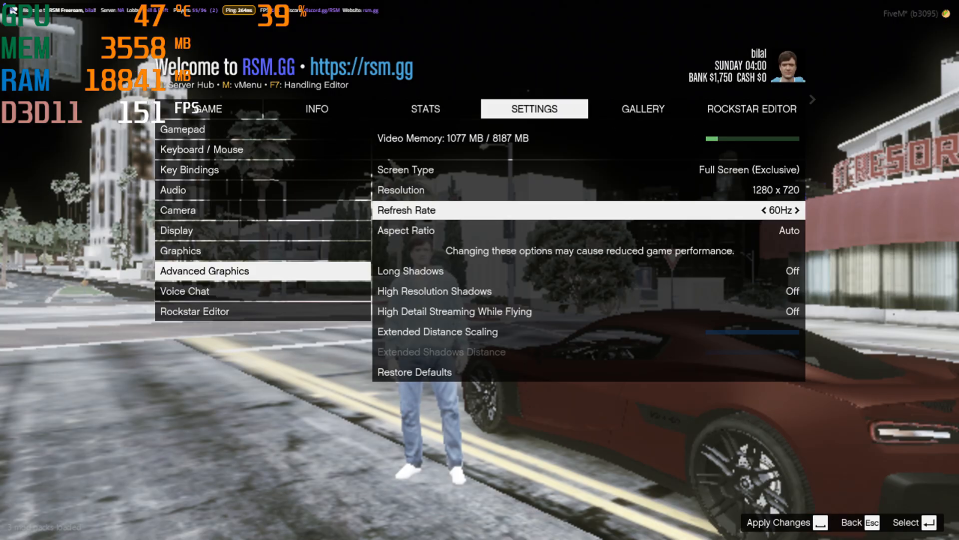
click(796, 210)
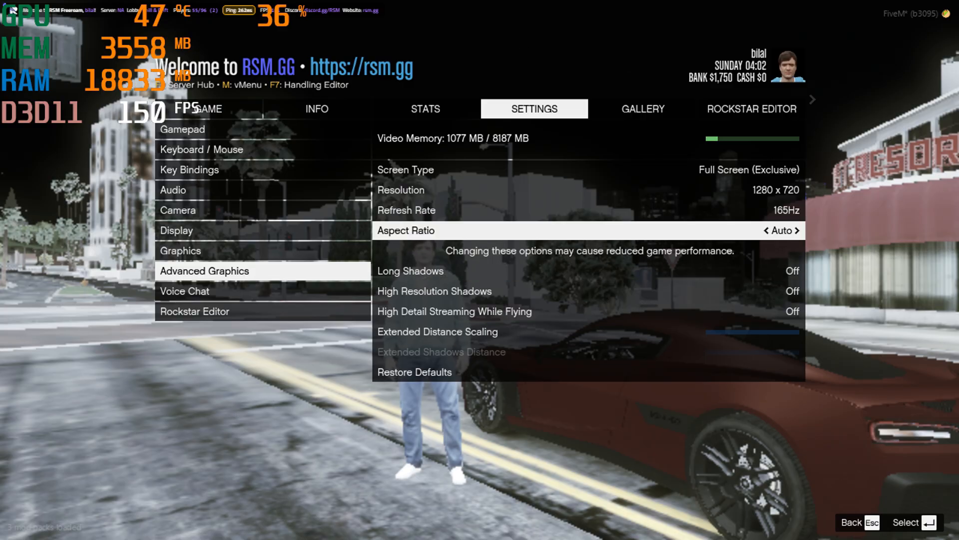
click(797, 230)
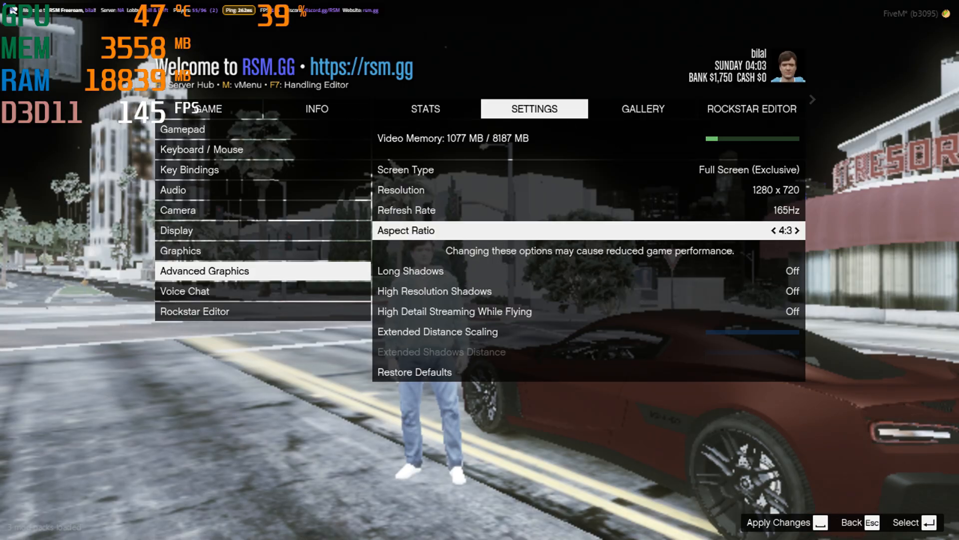
click(798, 231)
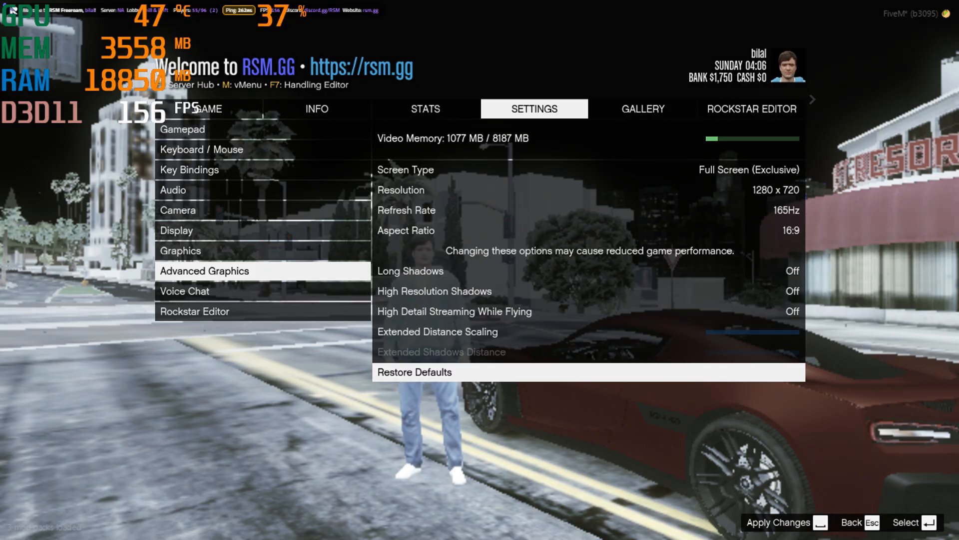
click(785, 522)
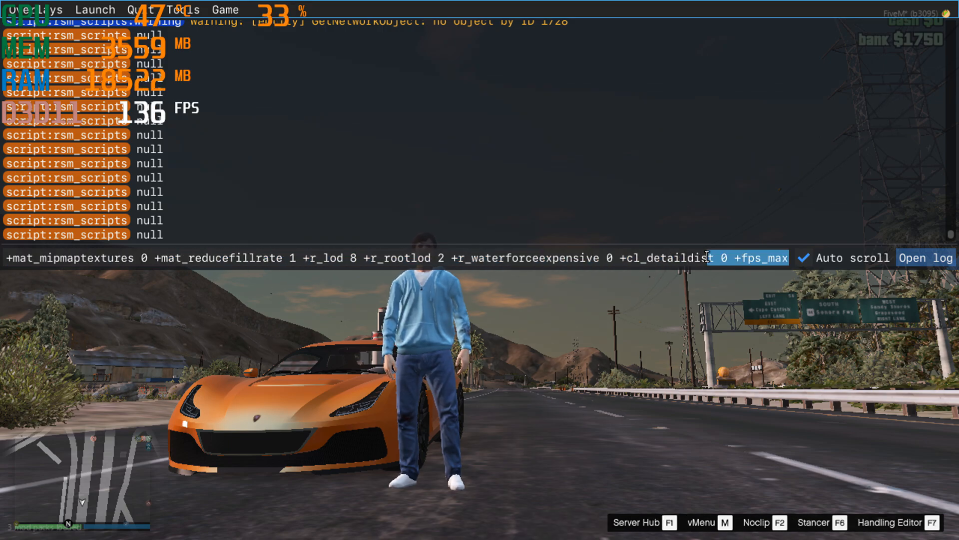
Step: Complete the pasted FPS boost command in the F8 console so it ends with +fps_max 0
text(0)
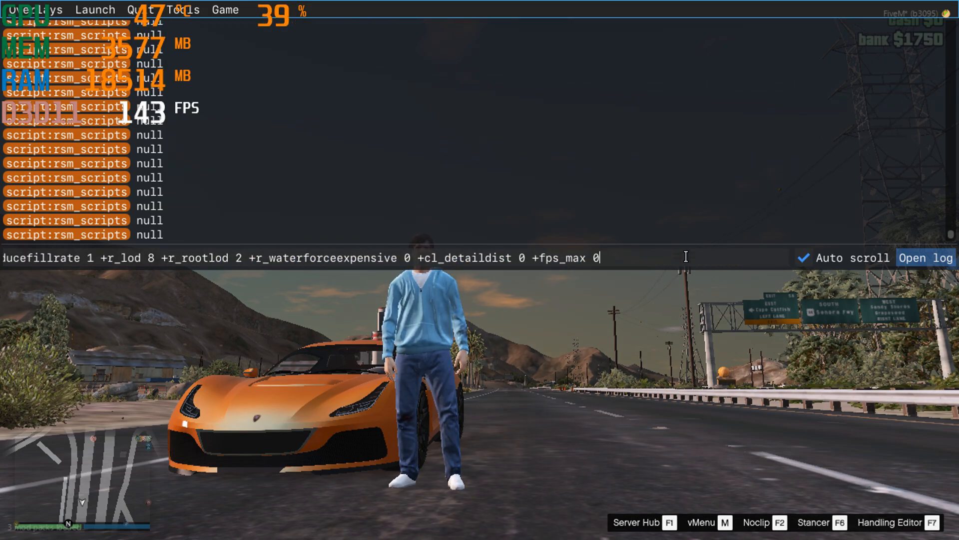